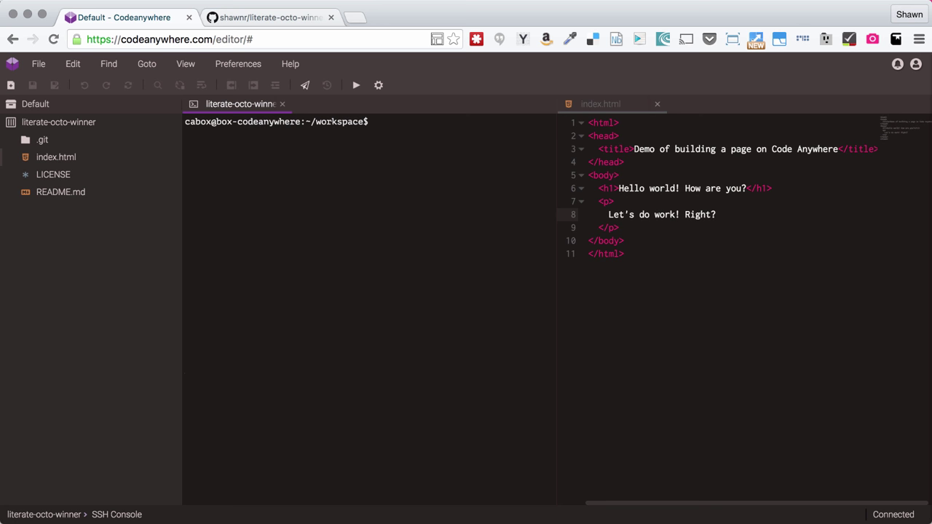
Step: Run git status on the gh-pages branch and enter a git push command
text(git s)
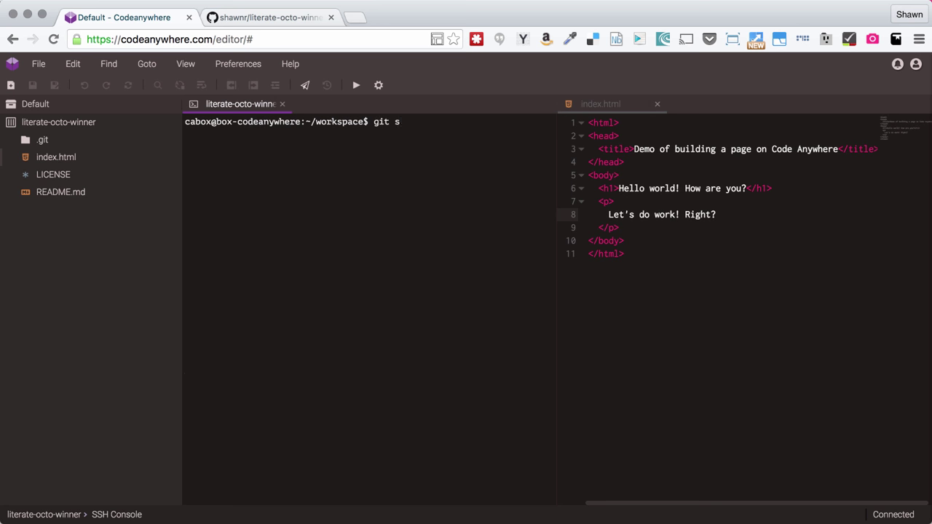
key(Return)
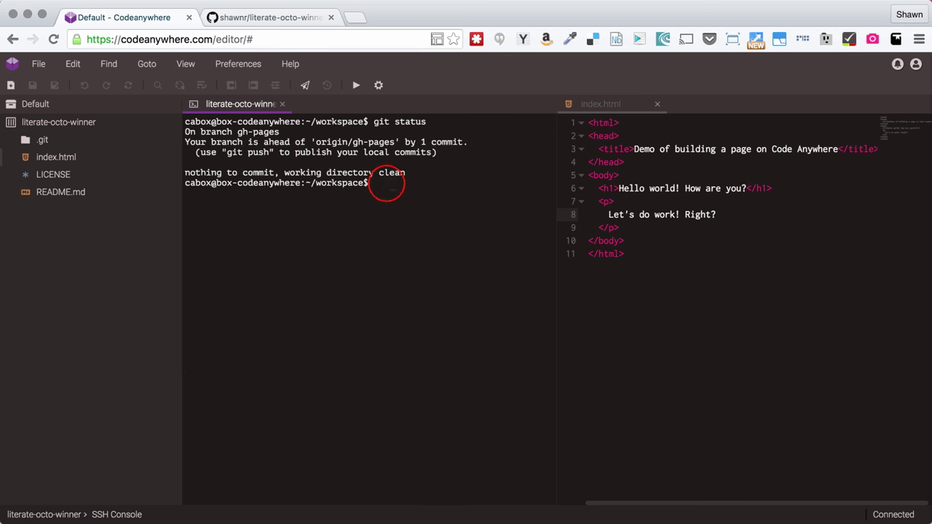
text(git push)
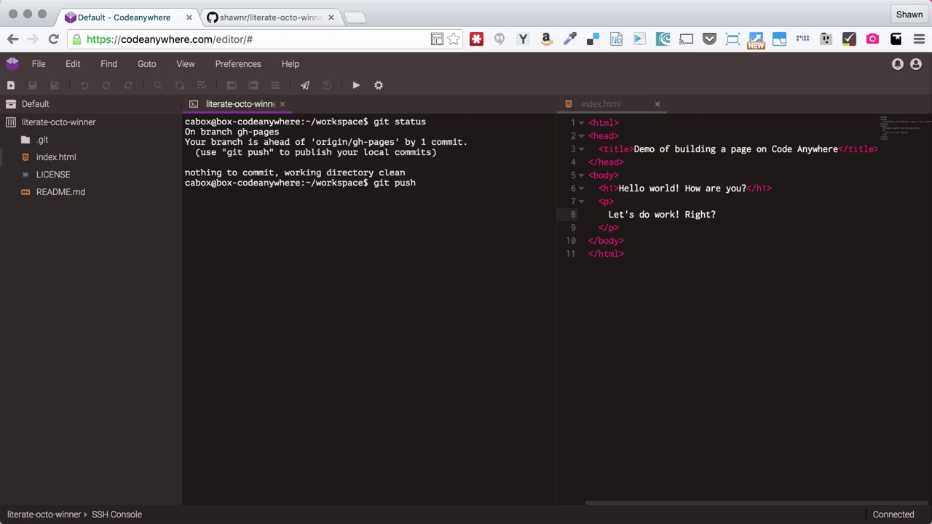
Step: Run git push, which warns about push.default and asks for an HTTPS username
key(Return)
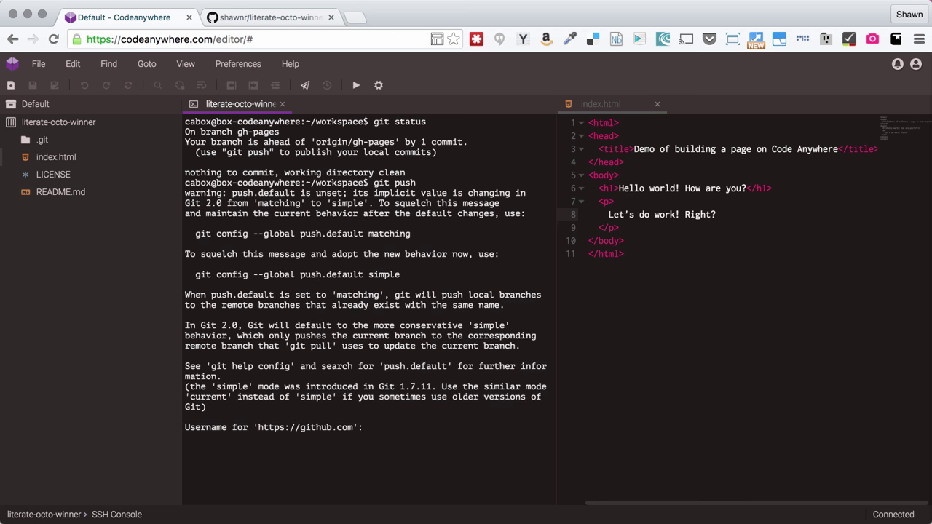
mouse_move(216, 277)
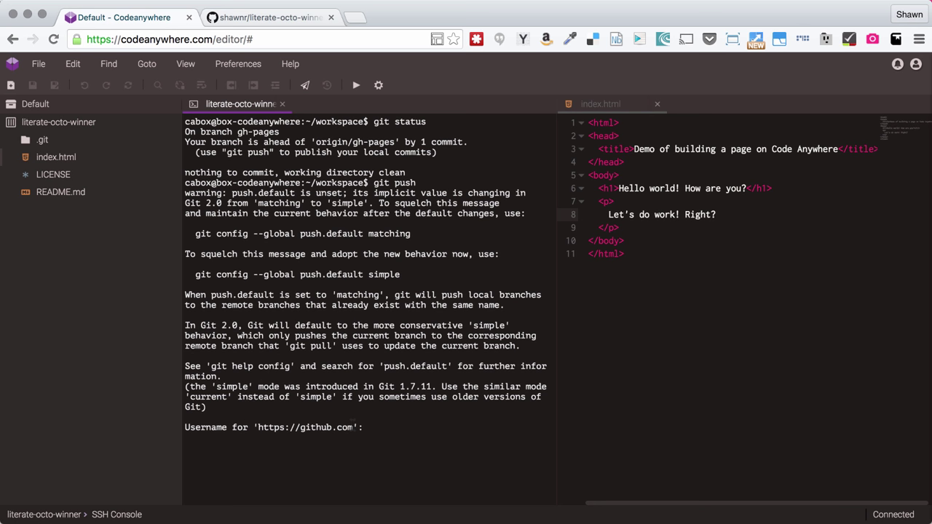
Step: Cancel the push at the username prompt and expand the .git folder in the tree
key(ctrl+c)
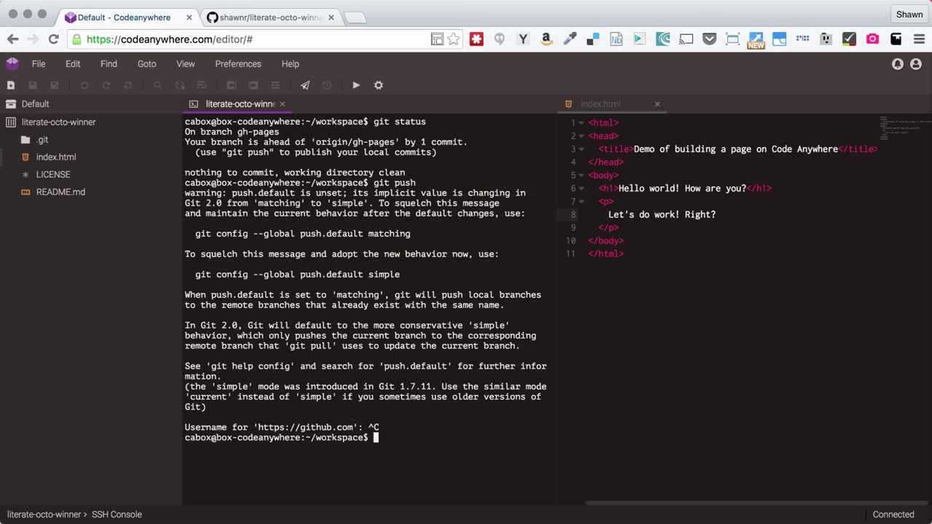
mouse_move(188, 110)
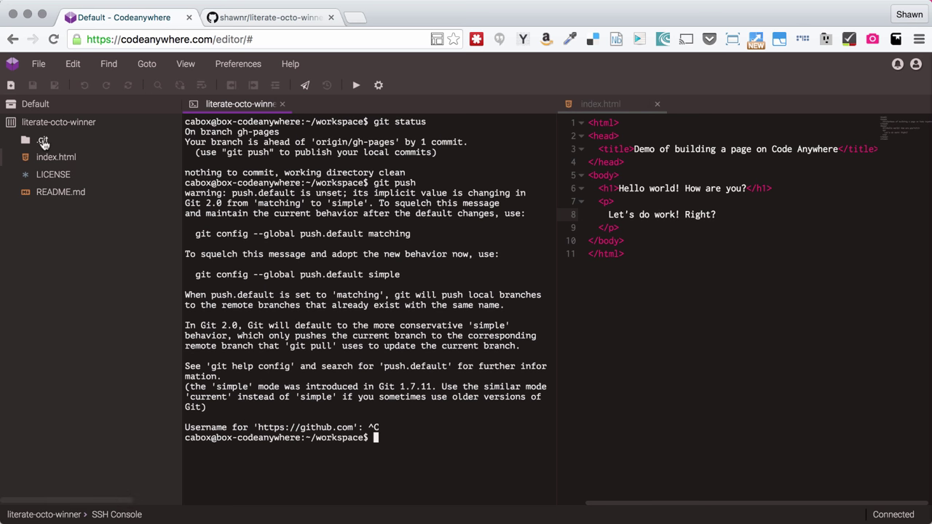
click(44, 140)
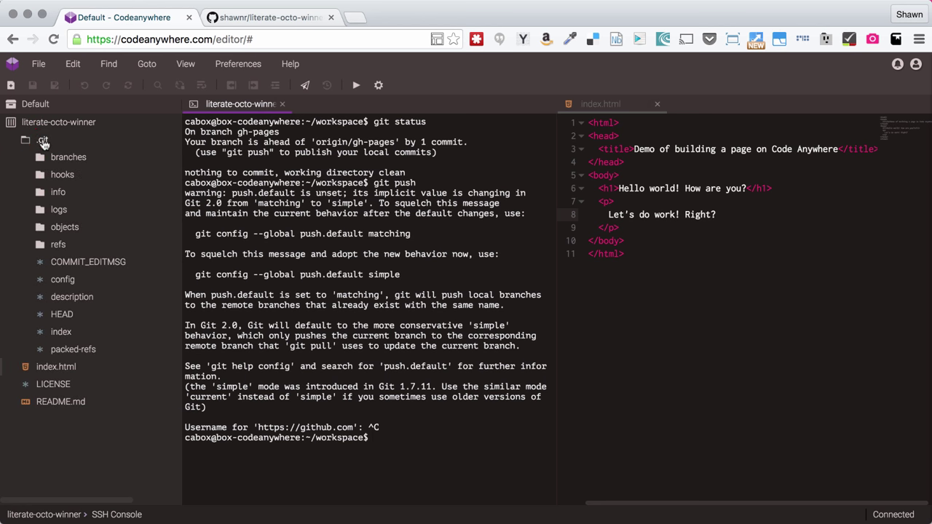
mouse_move(70, 238)
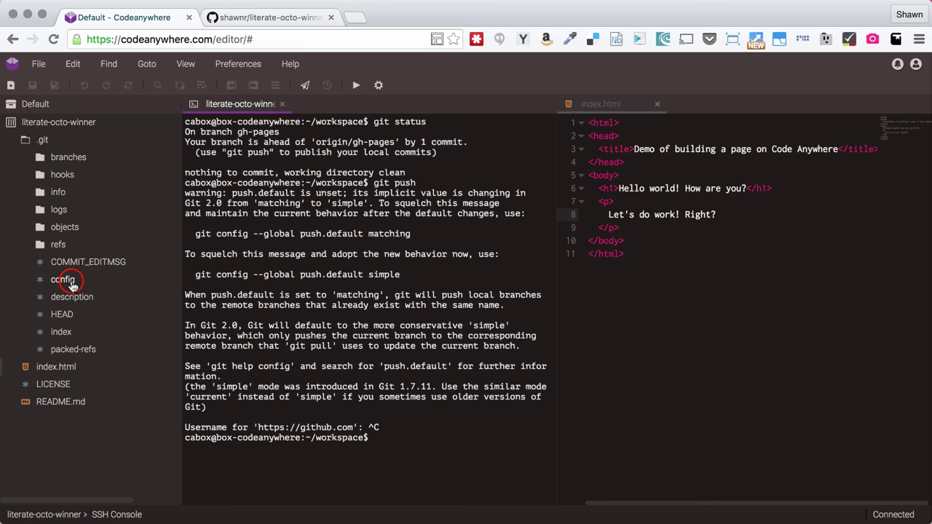
Step: Open .git/config, select the HTTPS origin URL, and go to the GitHub repo page
double_click(62, 279)
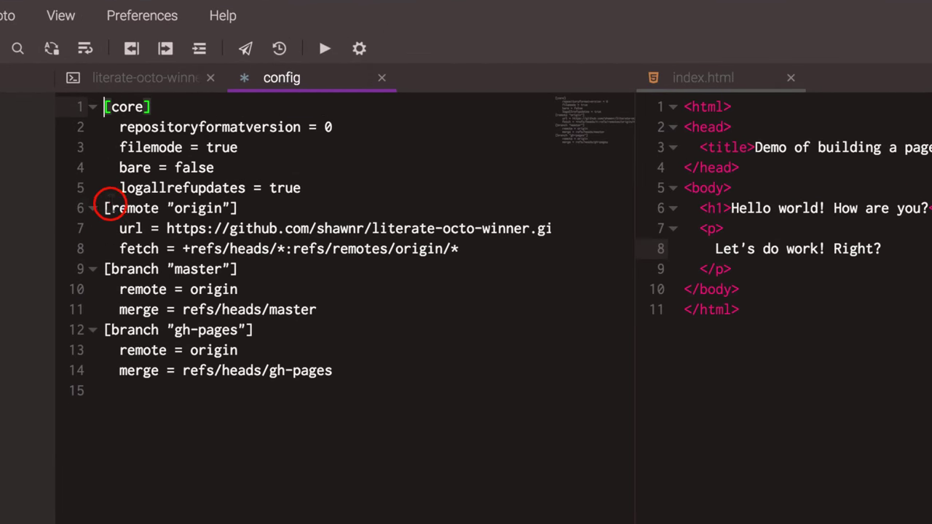
double_click(171, 208)
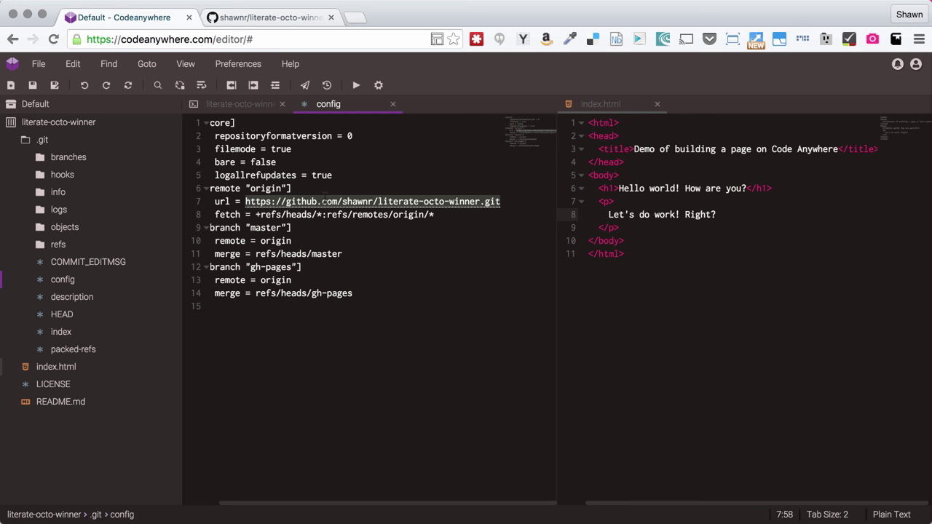
click(268, 17)
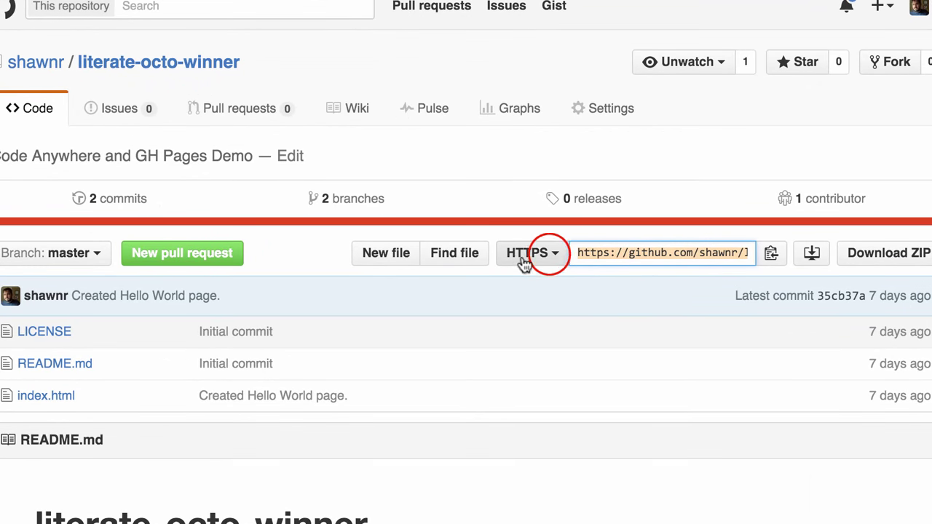
click(533, 253)
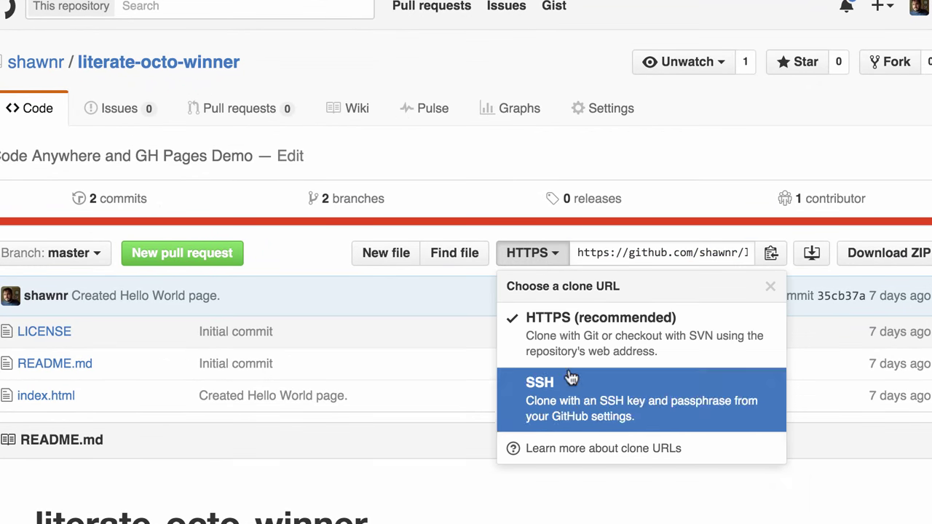
mouse_move(586, 393)
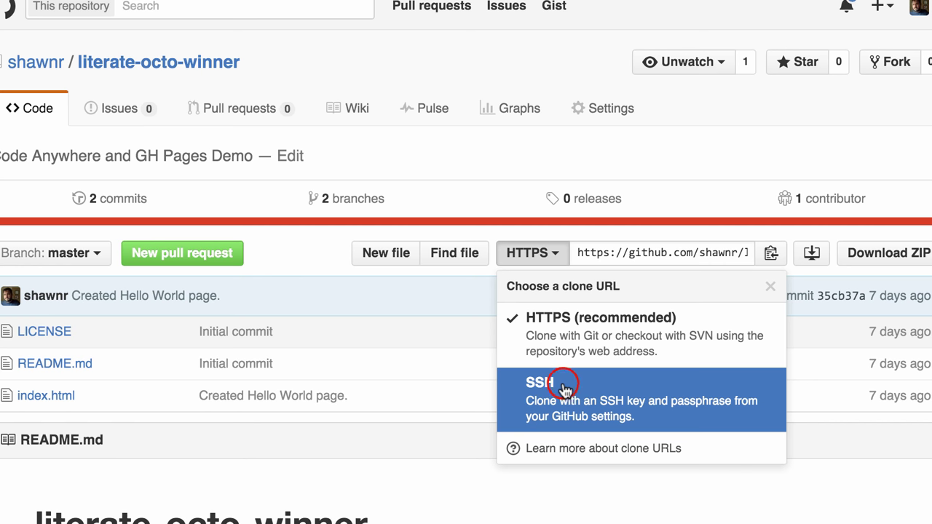
click(540, 382)
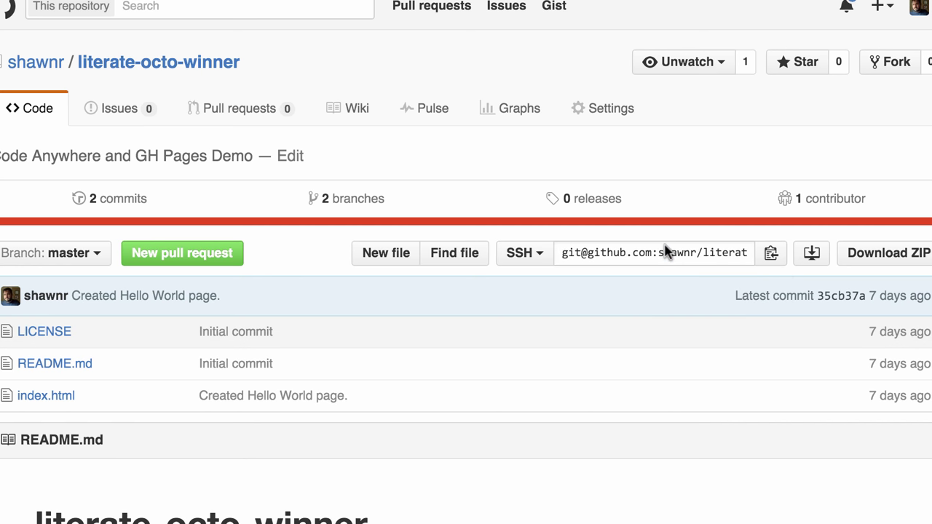
mouse_move(656, 250)
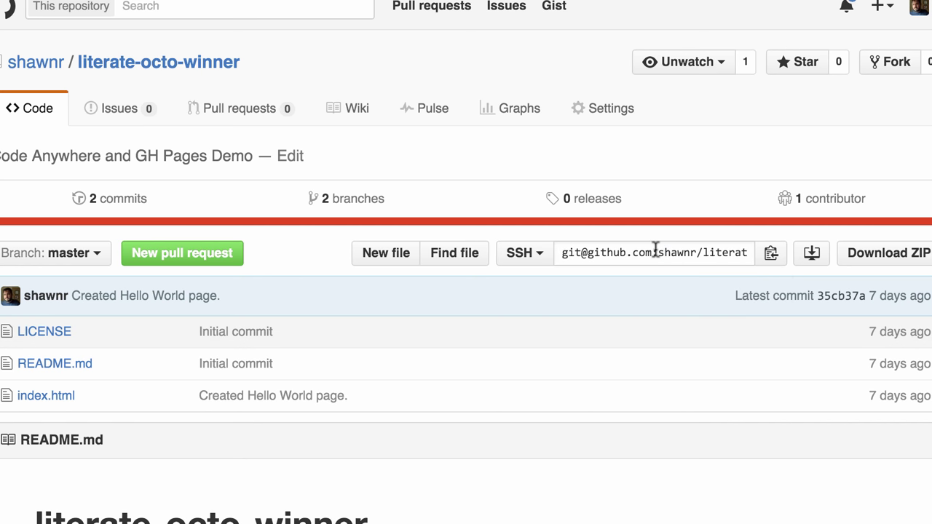
click(770, 253)
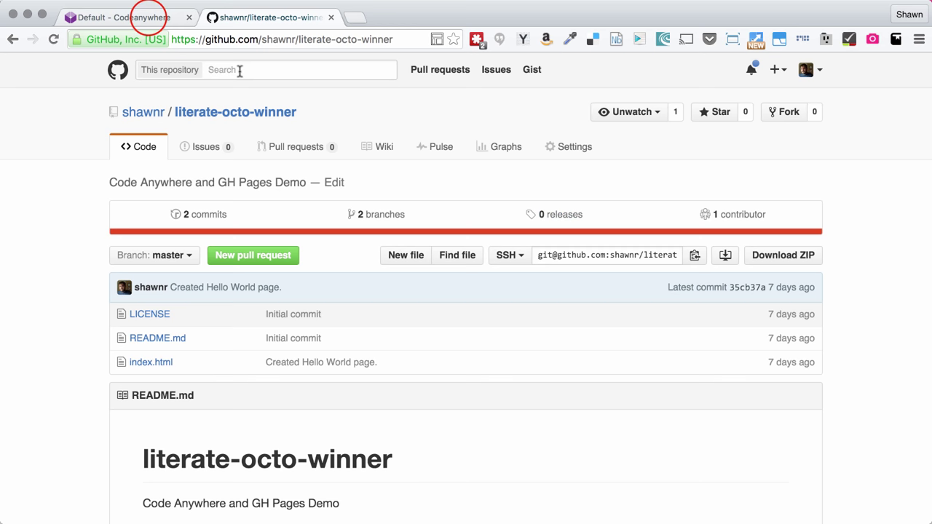
click(124, 17)
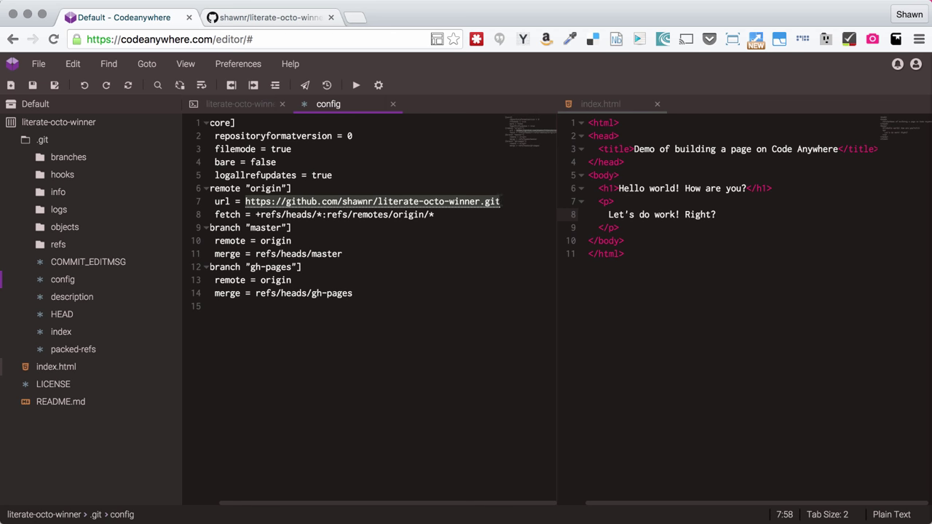
text(git@github.com:shawnr/literate-octo-winner.git)
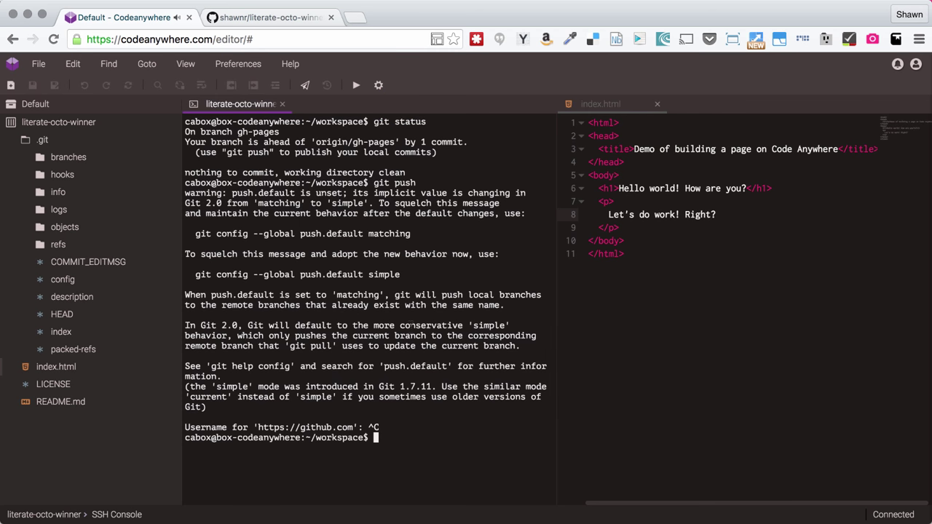
text(g)
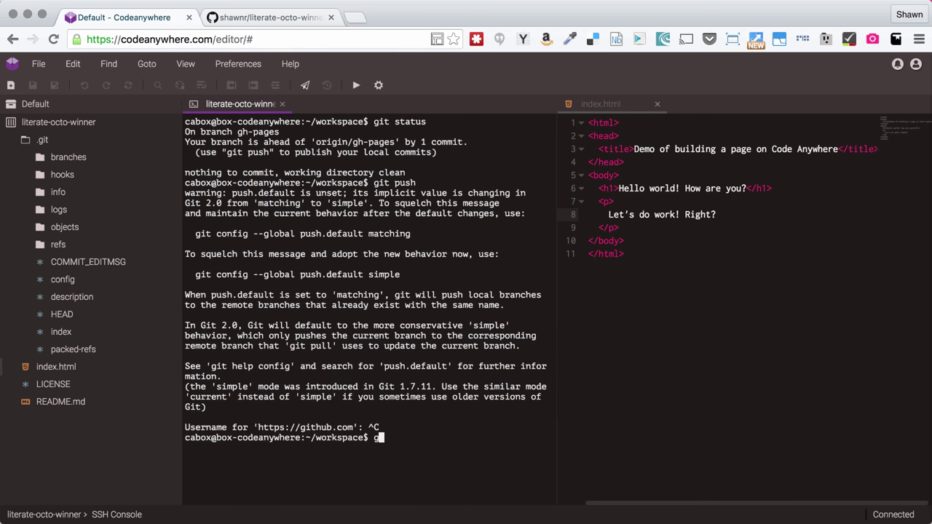